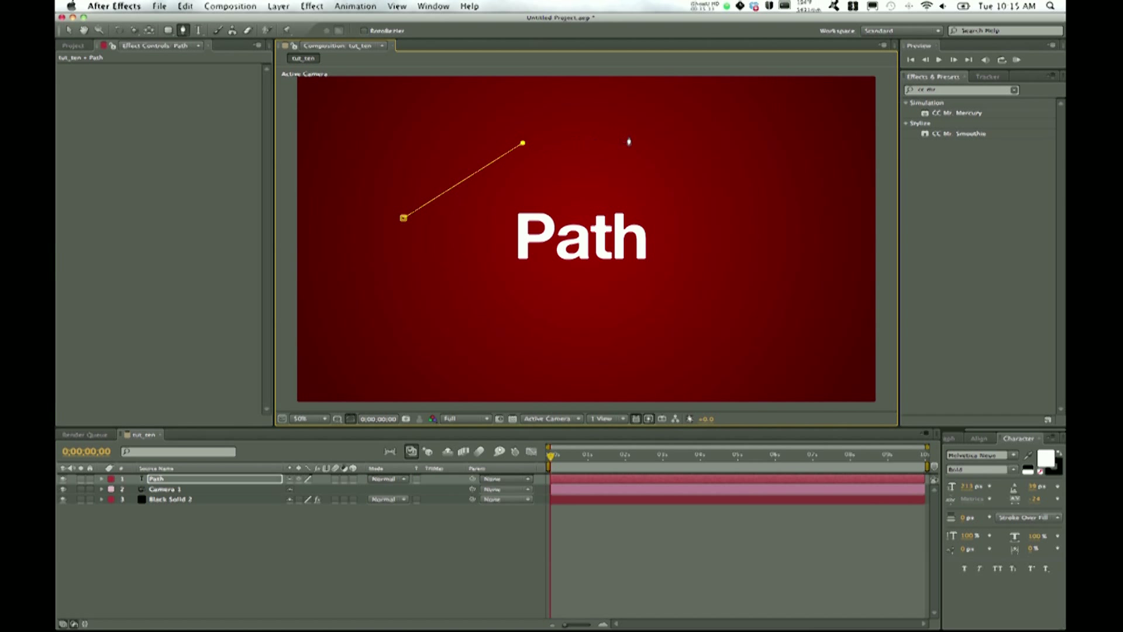
Draw curved mask vertices around the Path text along the top, right side and bottom with the Pen tool
drag(628, 141, 788, 261)
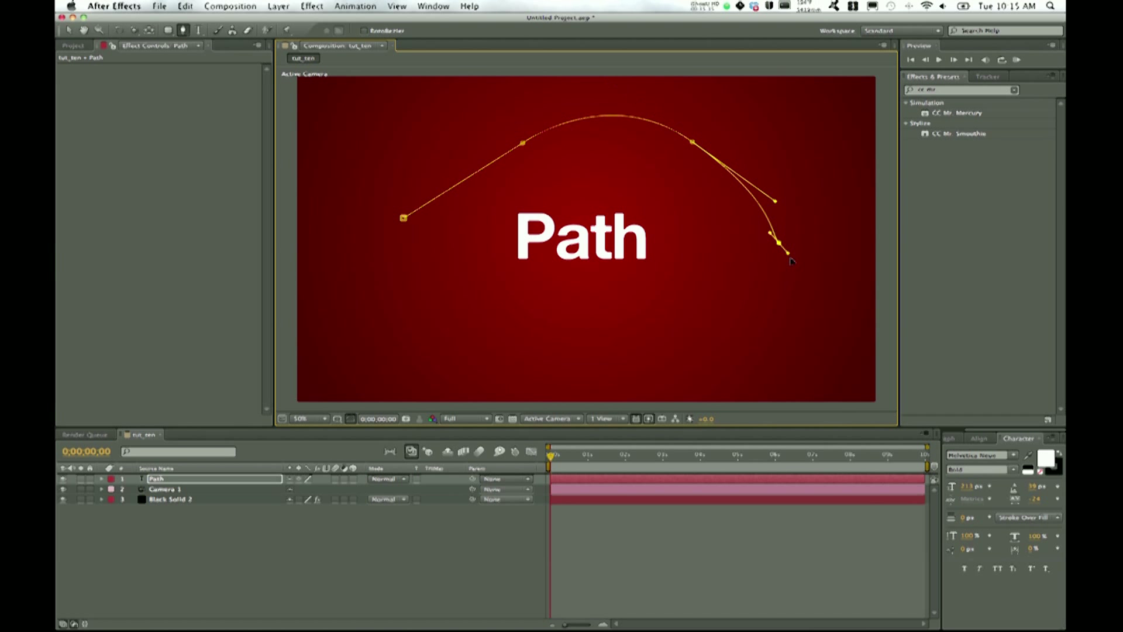
drag(788, 260, 753, 321)
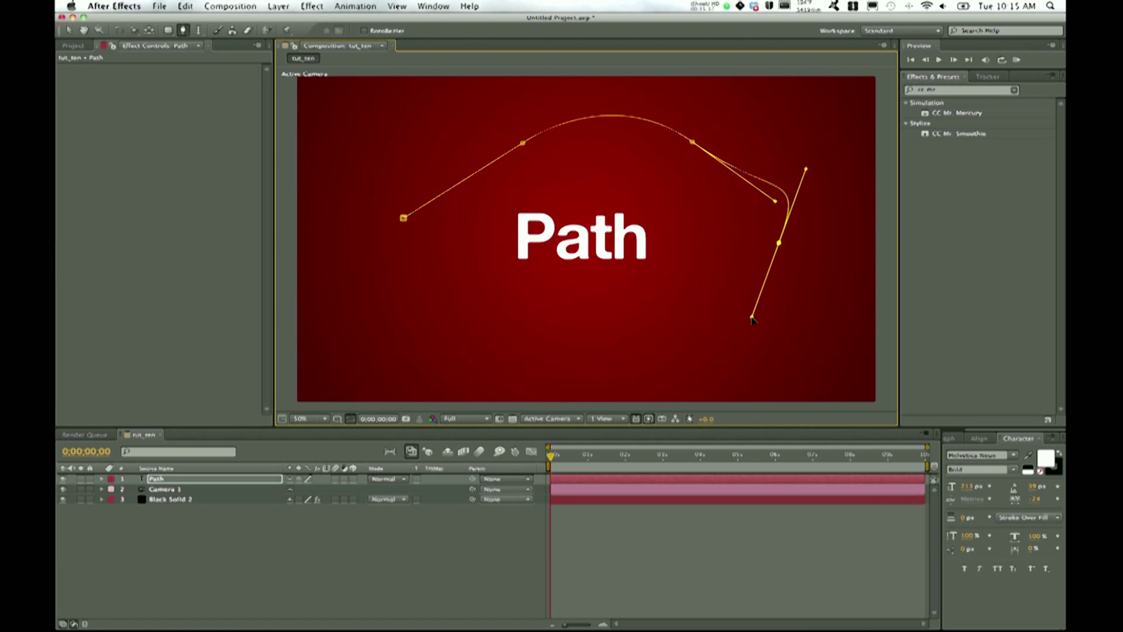
drag(752, 321, 627, 355)
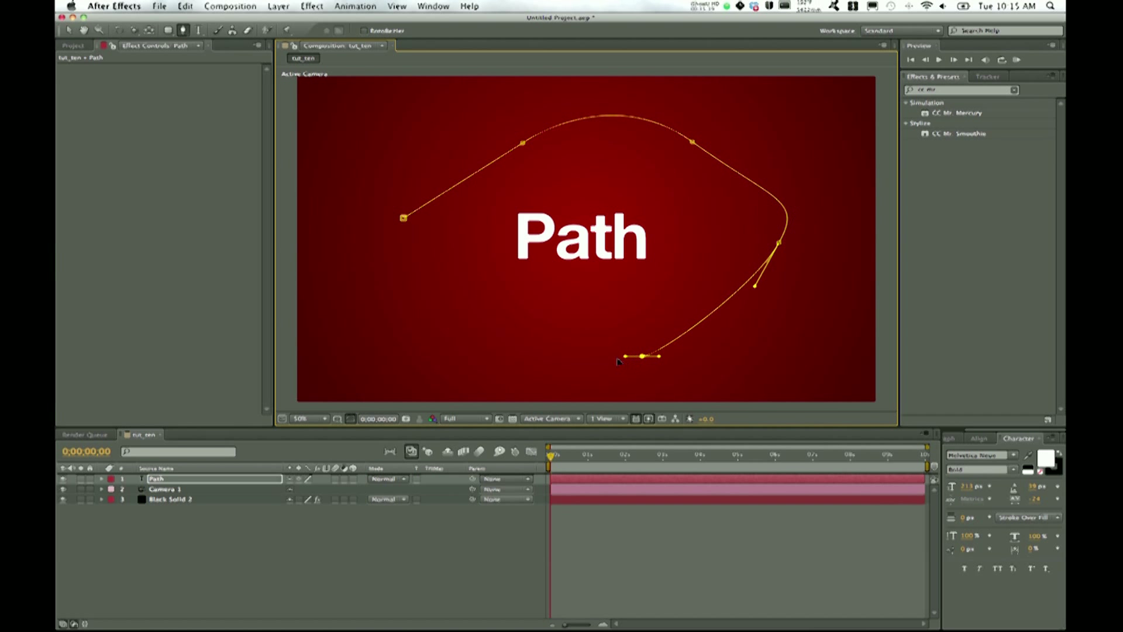
drag(620, 357, 463, 309)
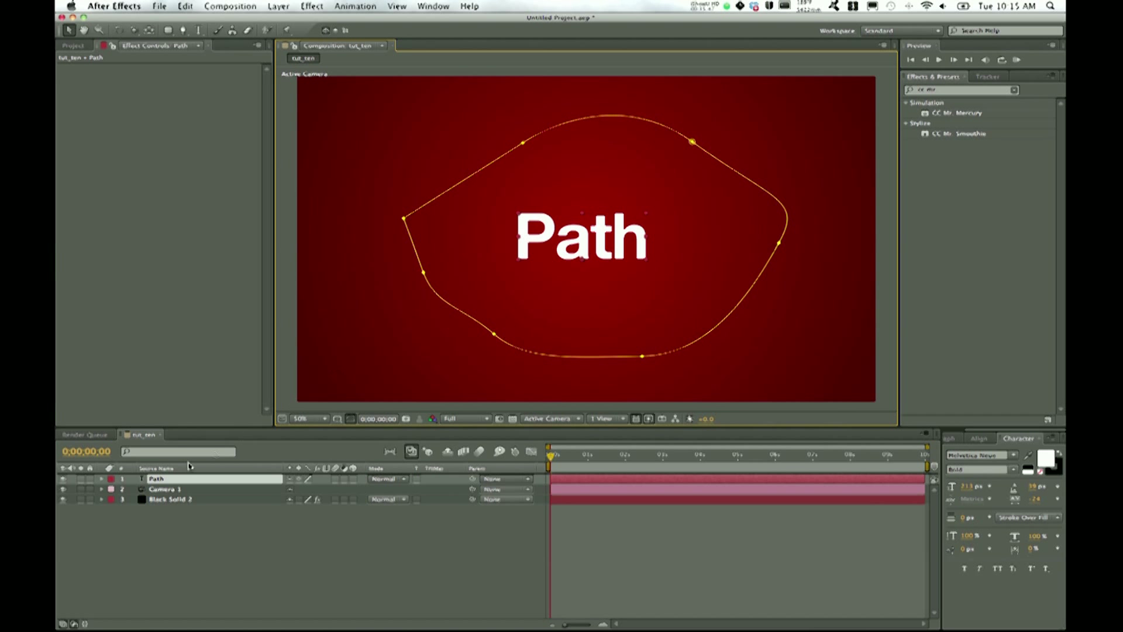
Expand the text layer's Path Options and set its Path to Mask 1
click(113, 478)
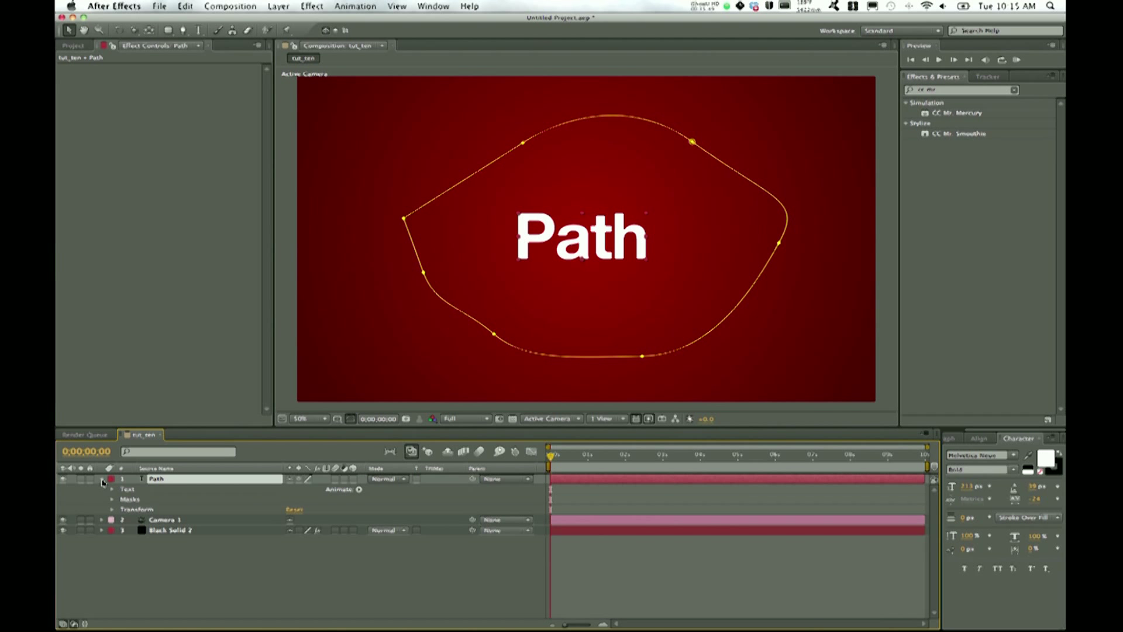
click(112, 498)
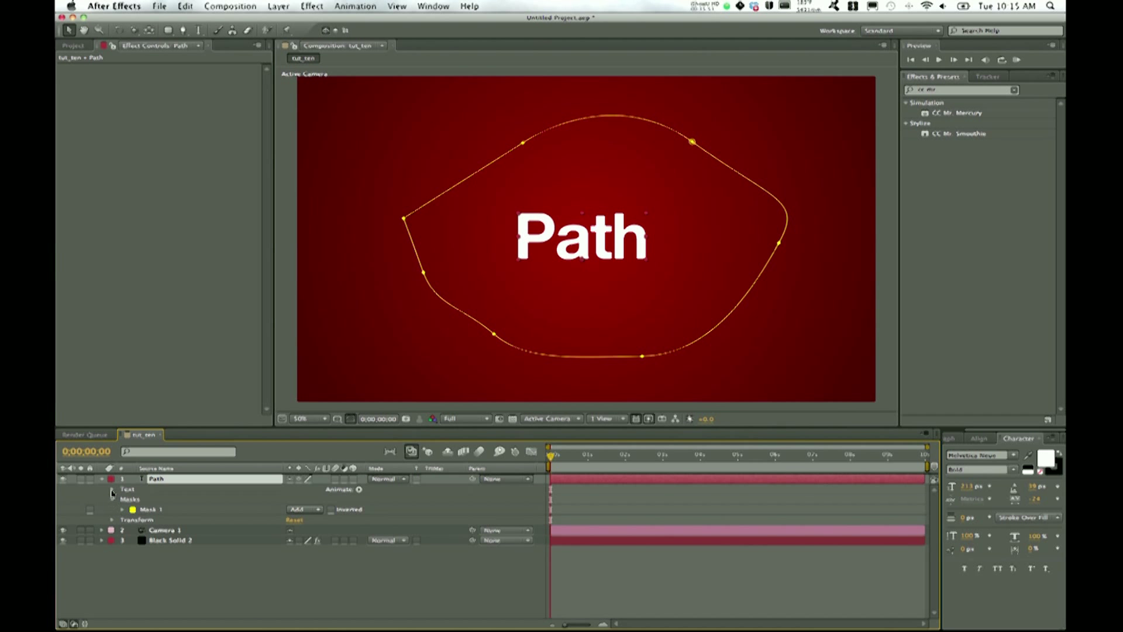
click(112, 490)
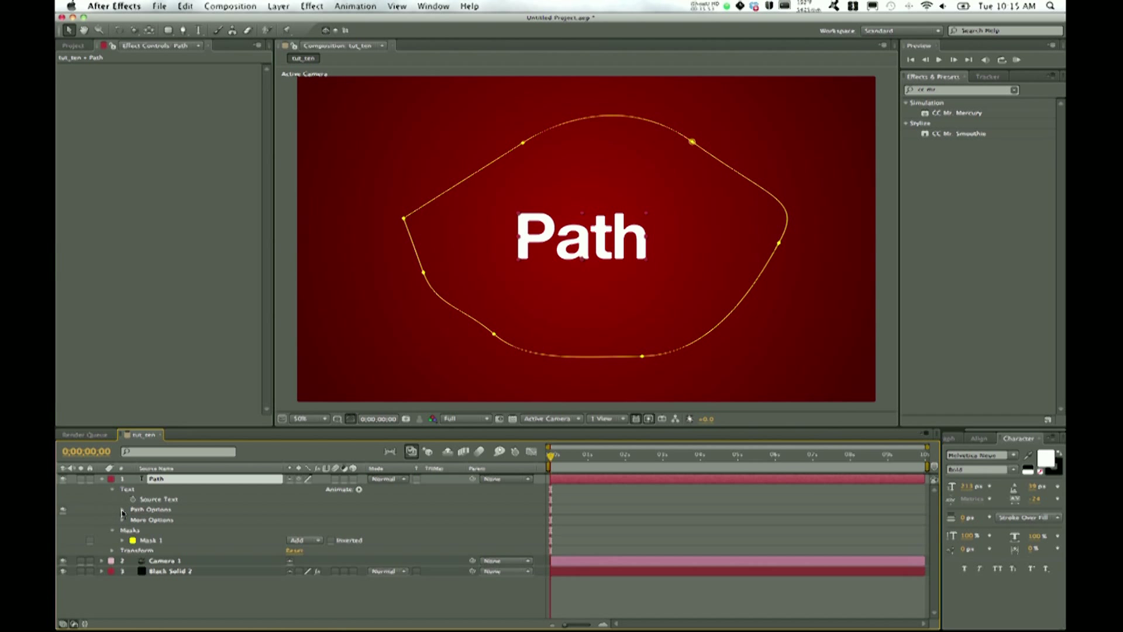
click(122, 509)
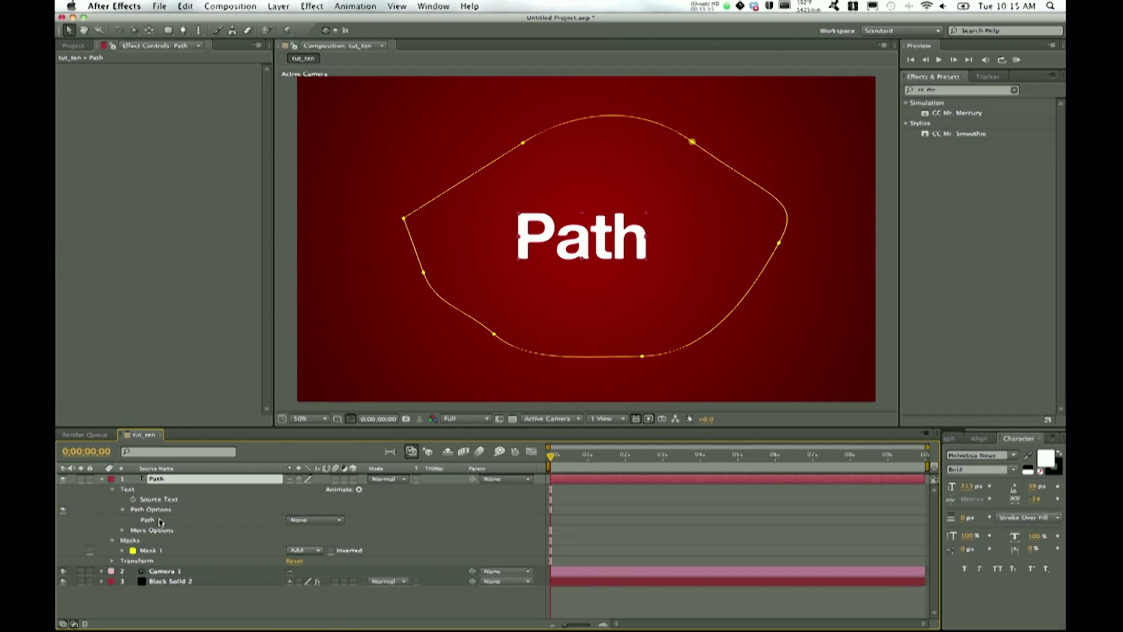
click(148, 520)
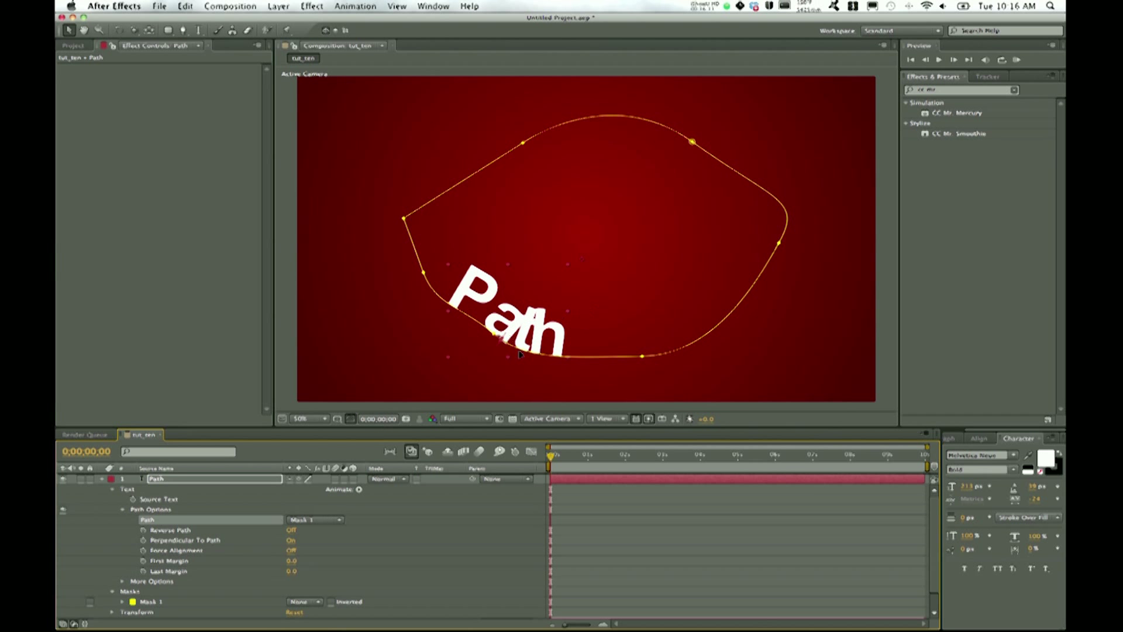
mouse_move(500, 125)
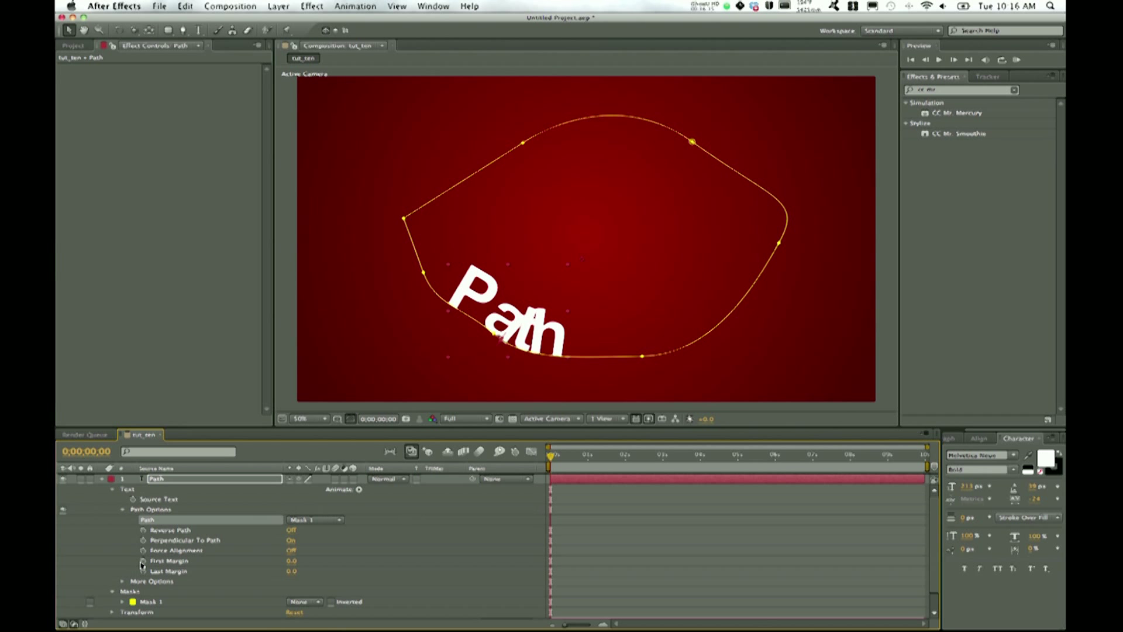
Keyframe First Margin at 0:00, then raise it near 4:29 so the text slides around the mask
click(179, 561)
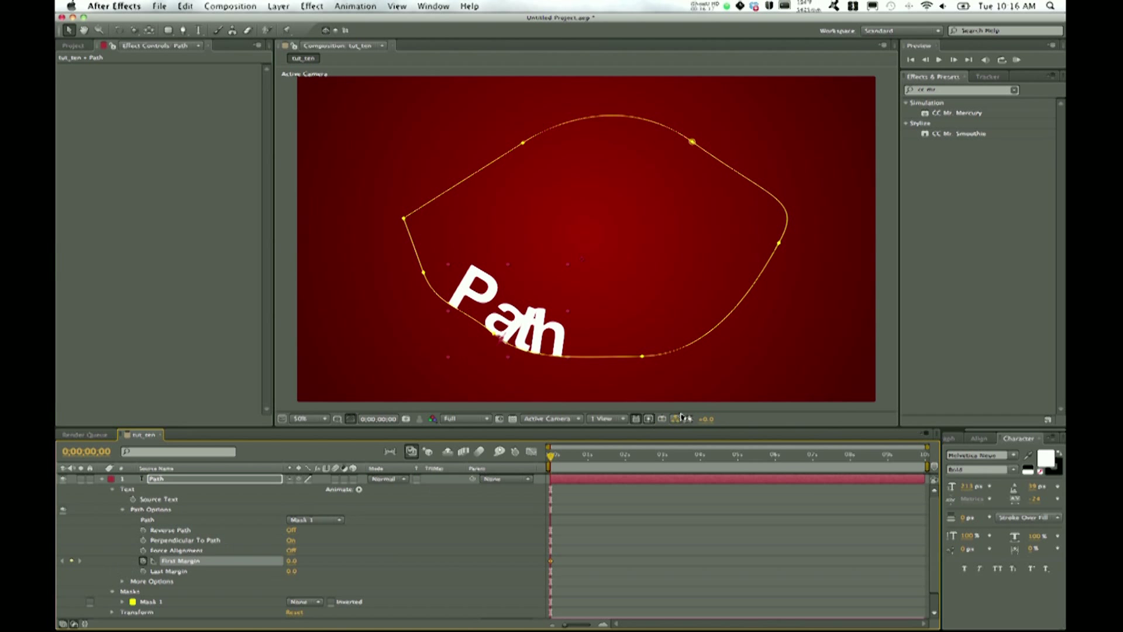
click(709, 454)
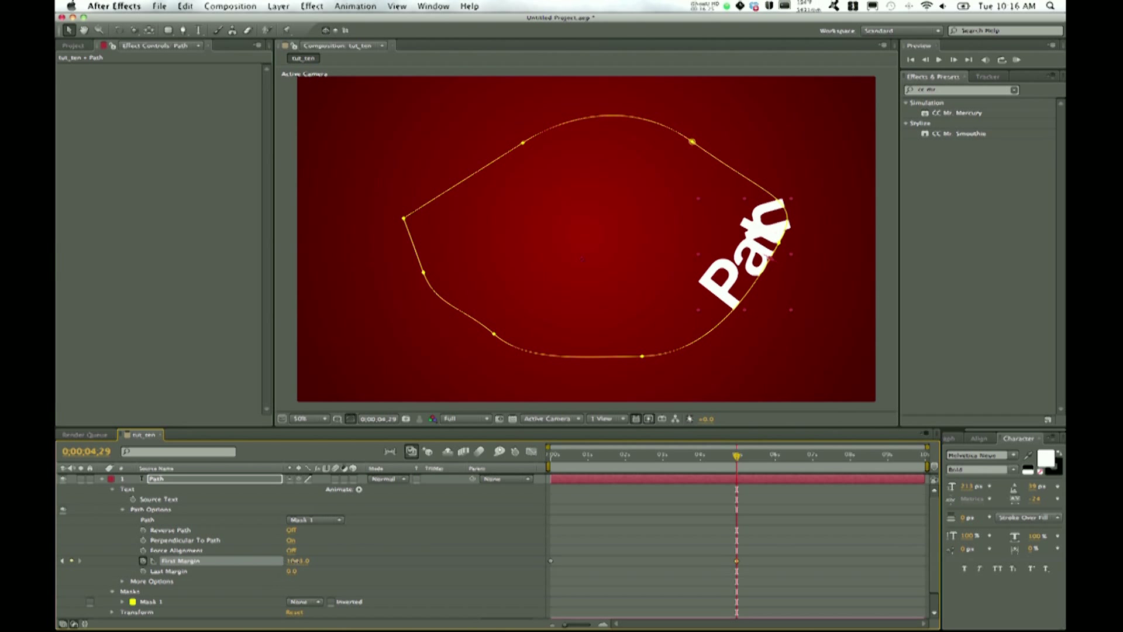
drag(297, 561, 301, 560)
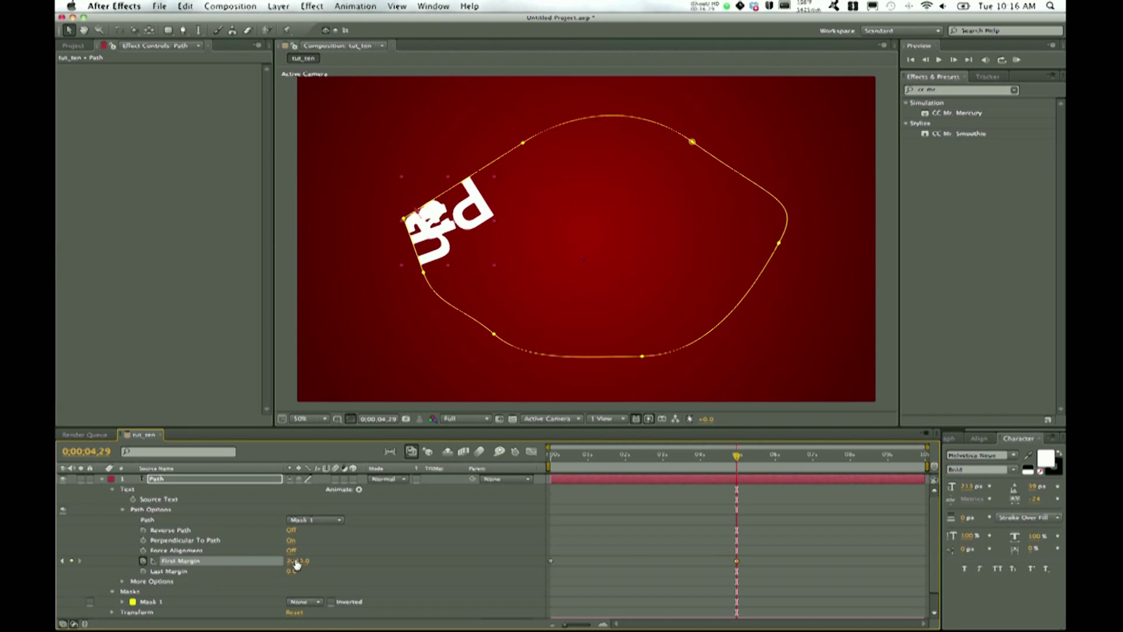
drag(298, 561, 301, 561)
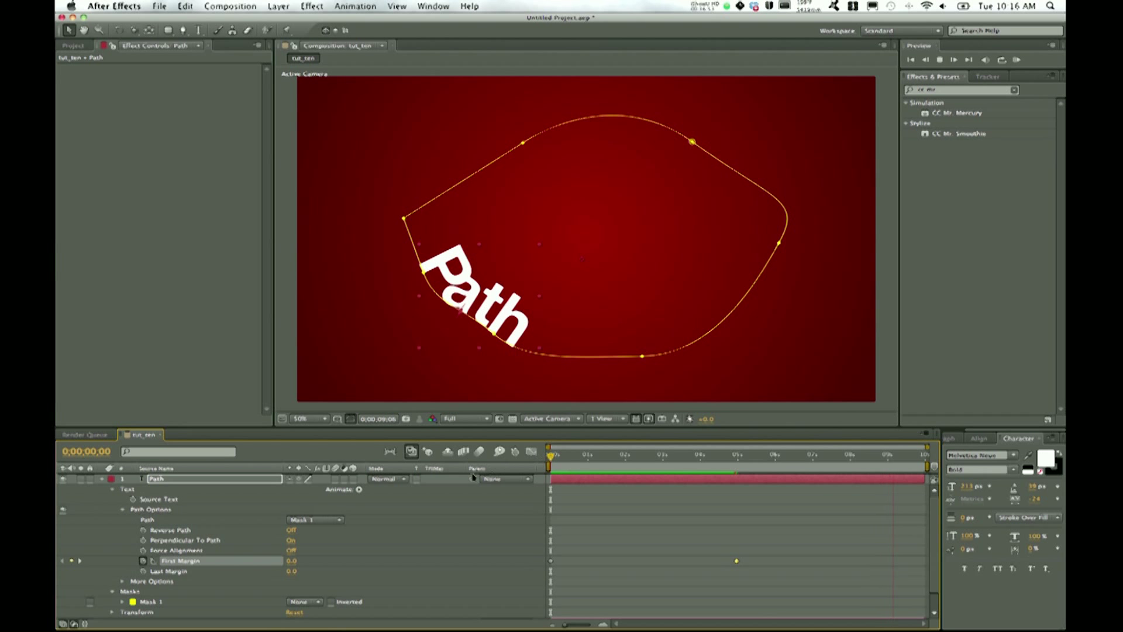
click(716, 455)
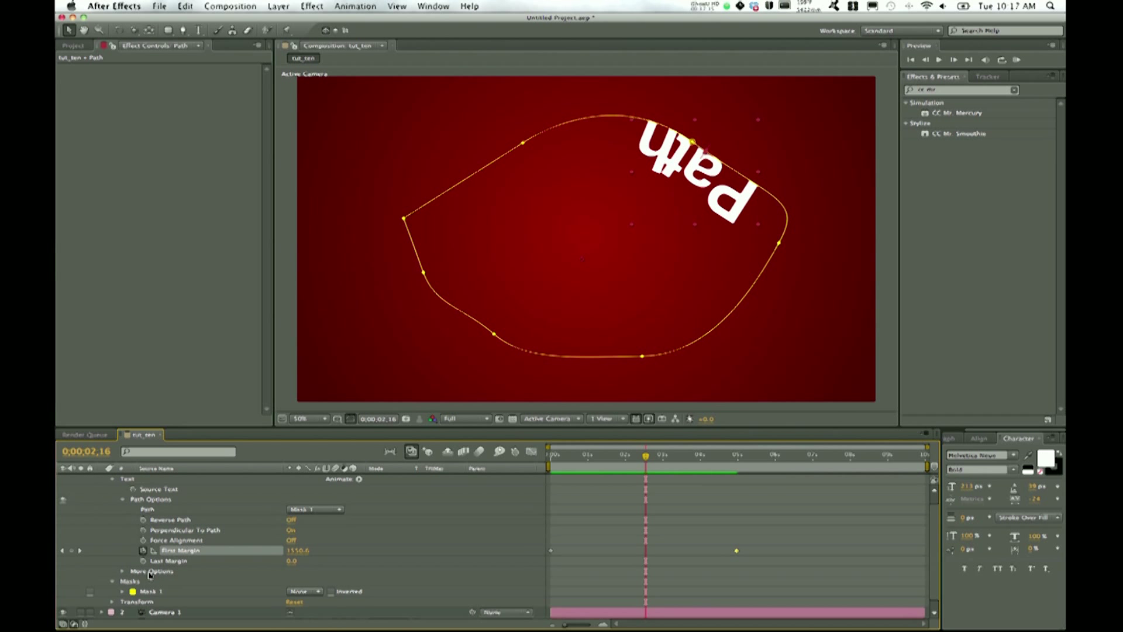
click(122, 571)
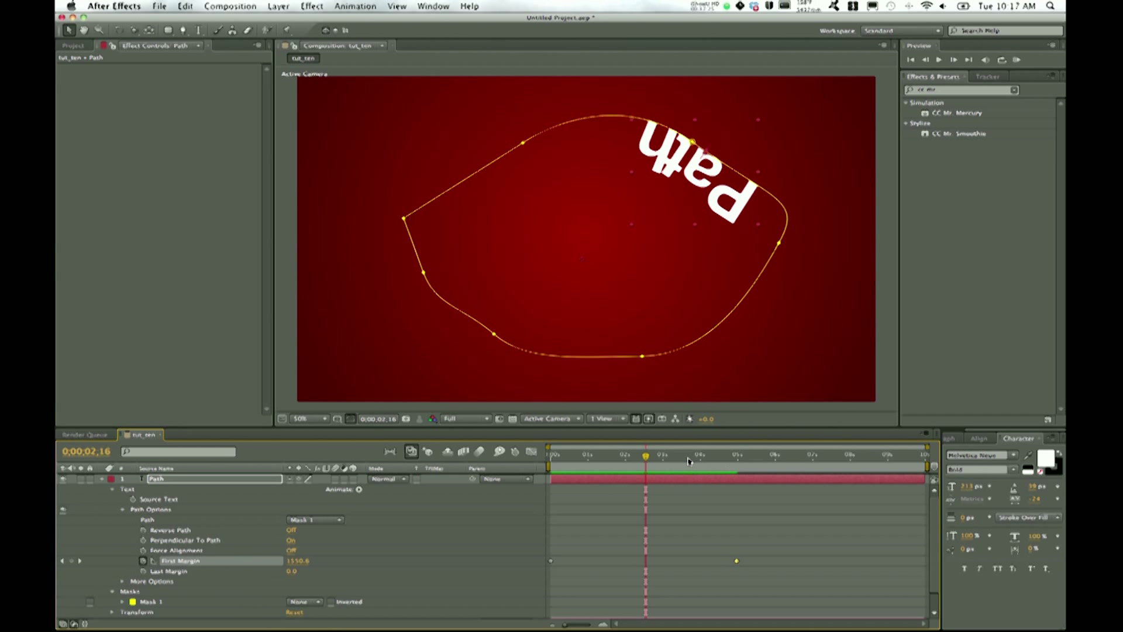
drag(645, 455, 584, 455)
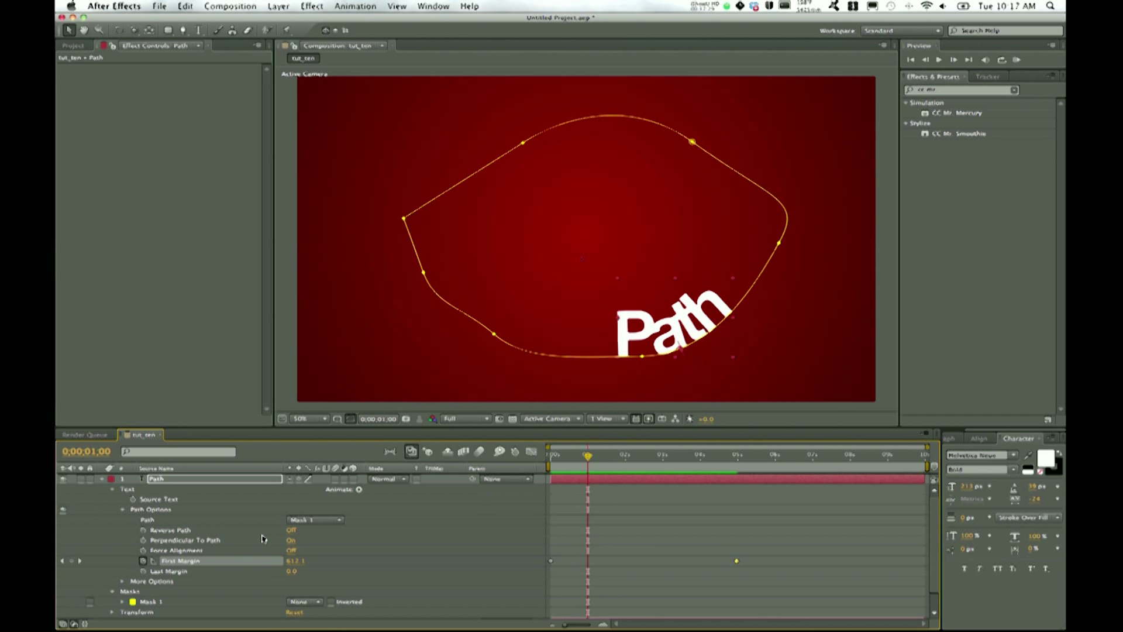
mouse_move(204, 547)
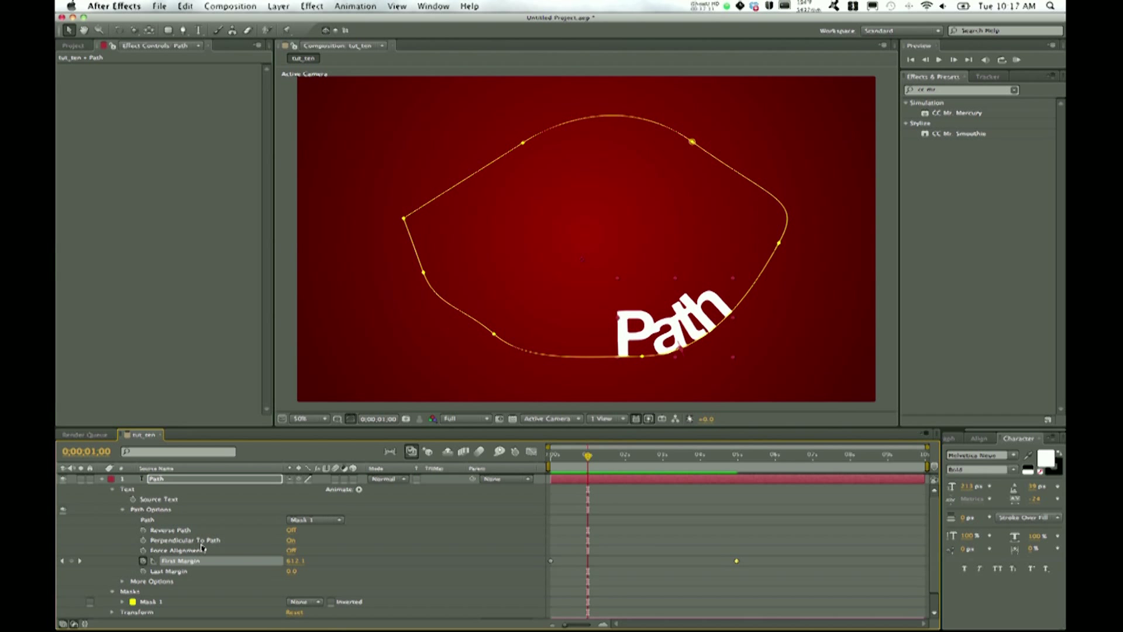
mouse_move(335, 548)
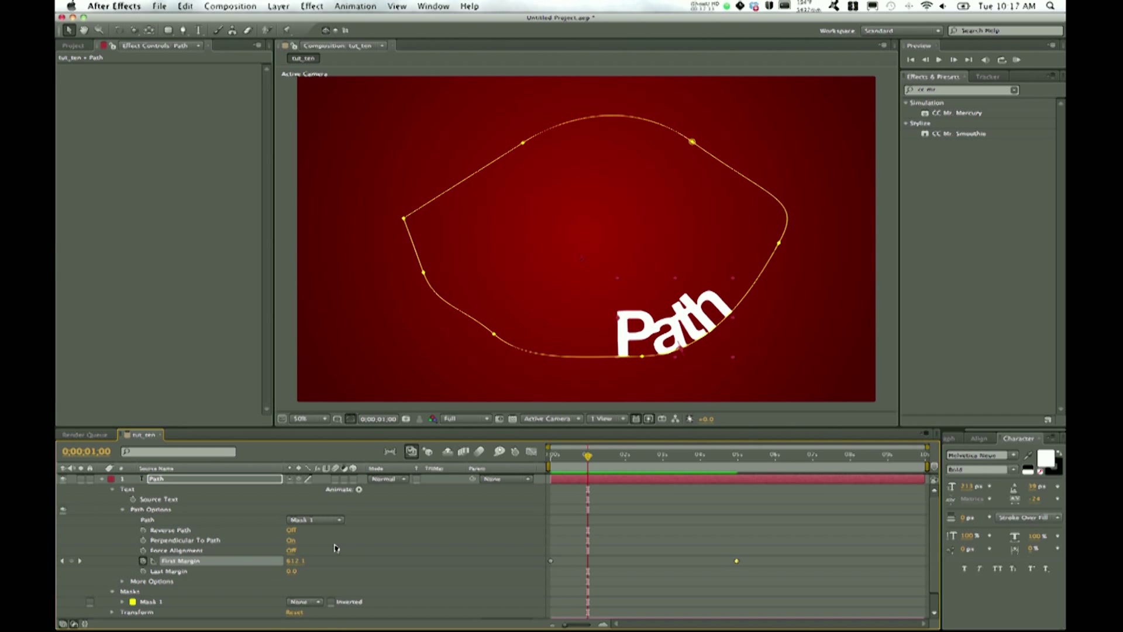
mouse_move(736, 317)
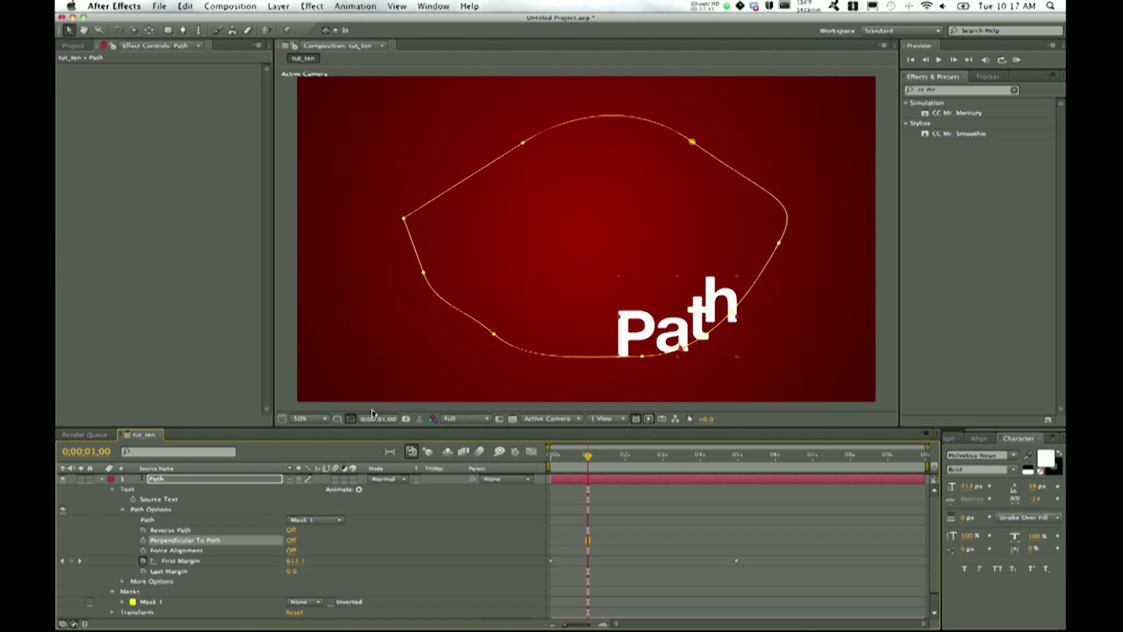
mouse_move(864, 413)
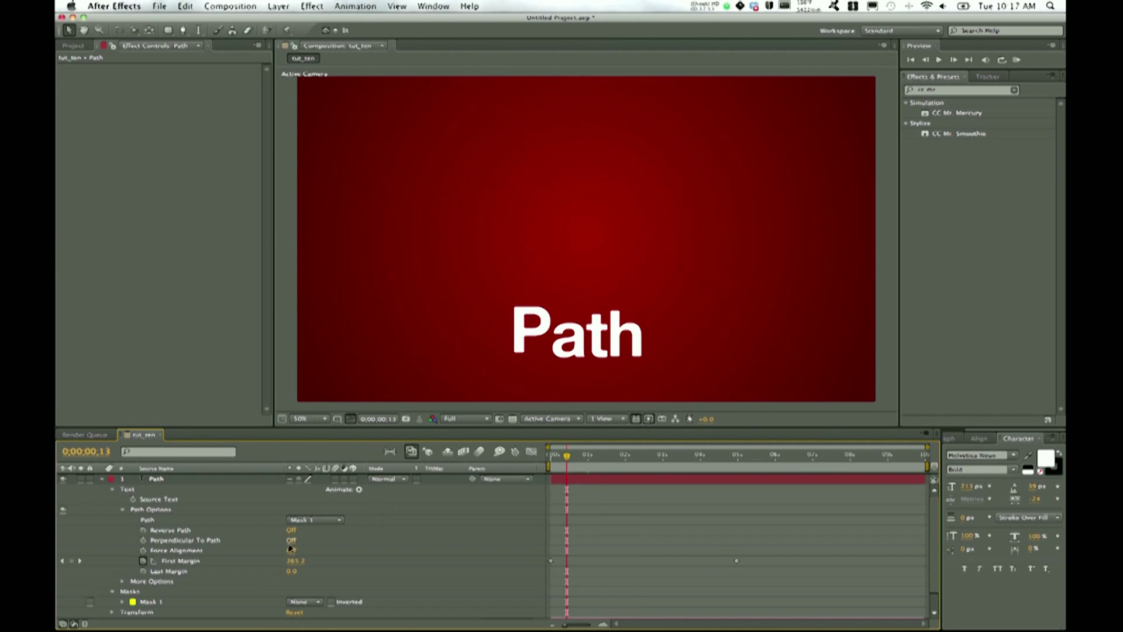
Toggle Reverse Path on and back off, then re-enable Perpendicular To Path
click(291, 530)
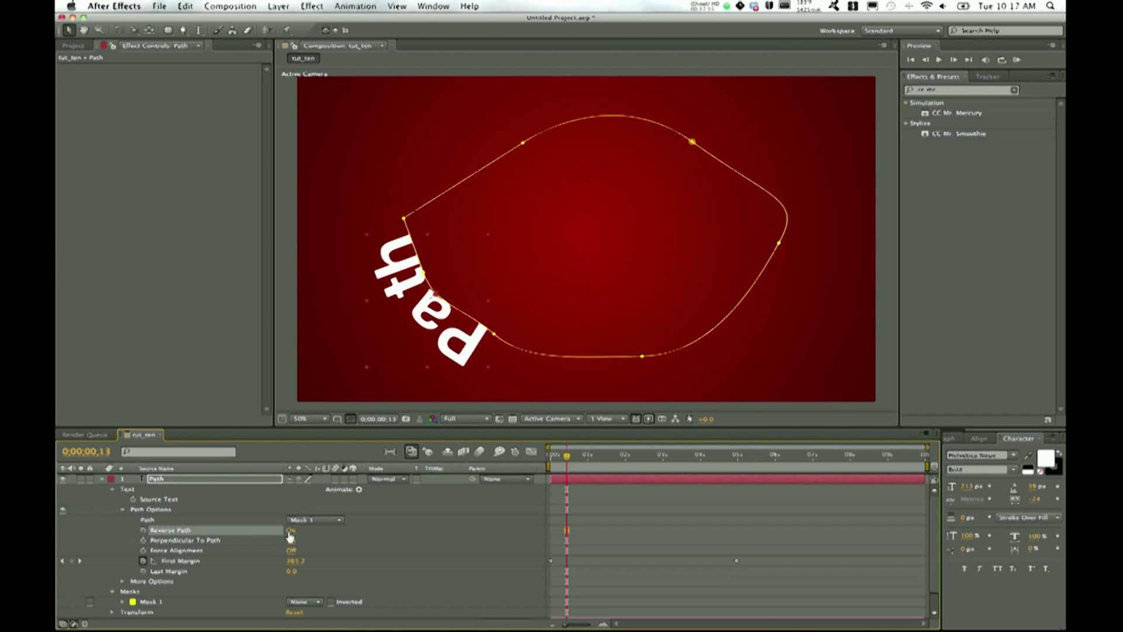
click(291, 529)
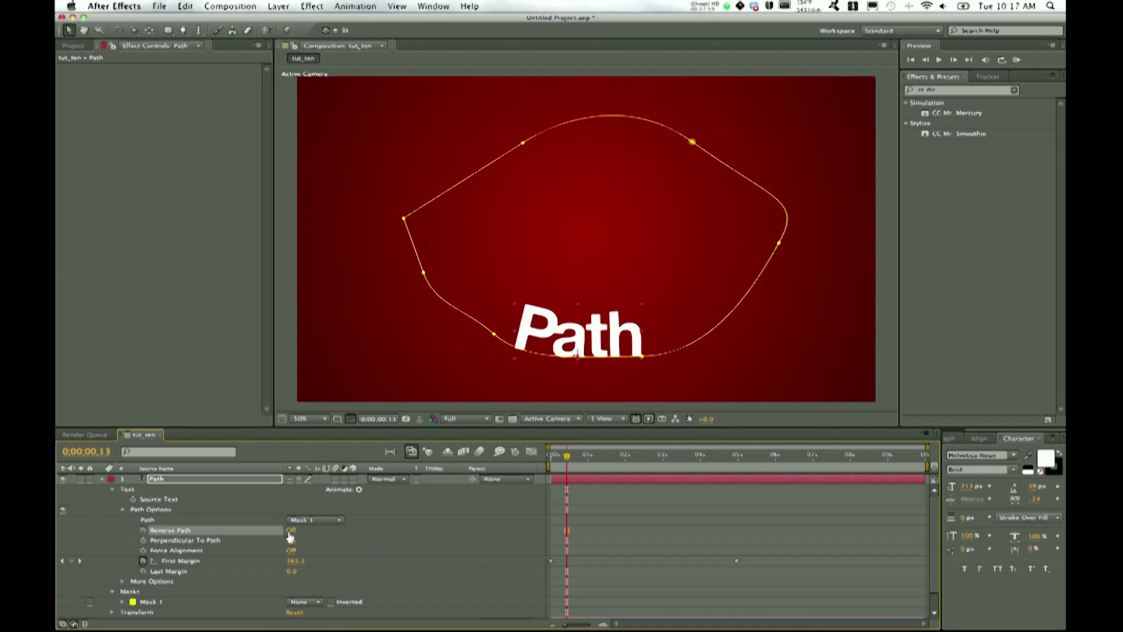
click(292, 529)
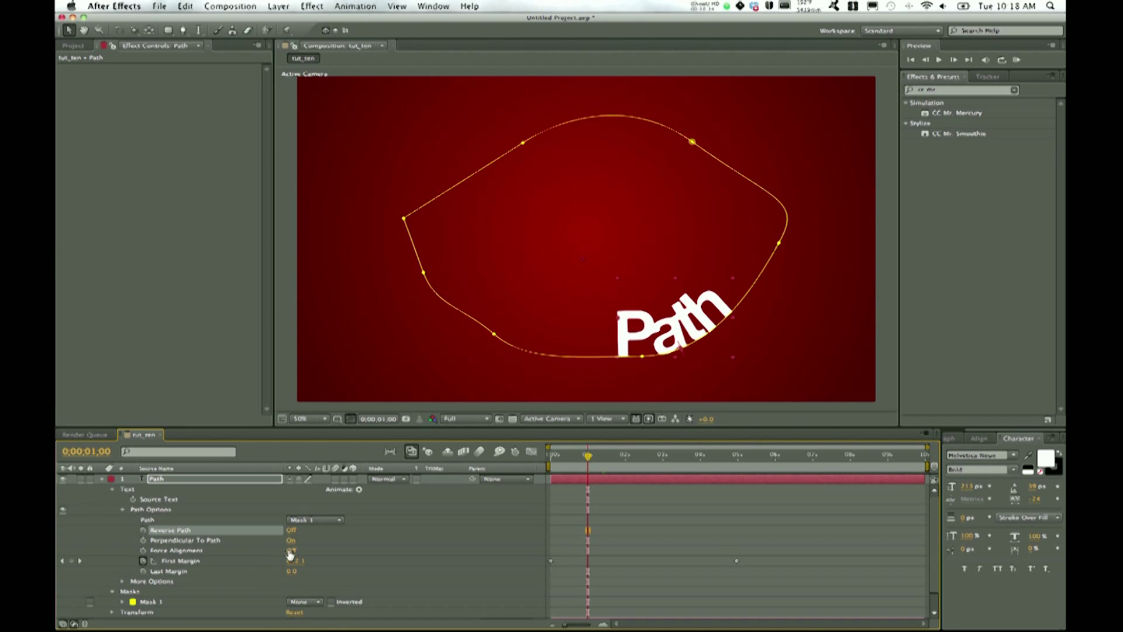
click(291, 550)
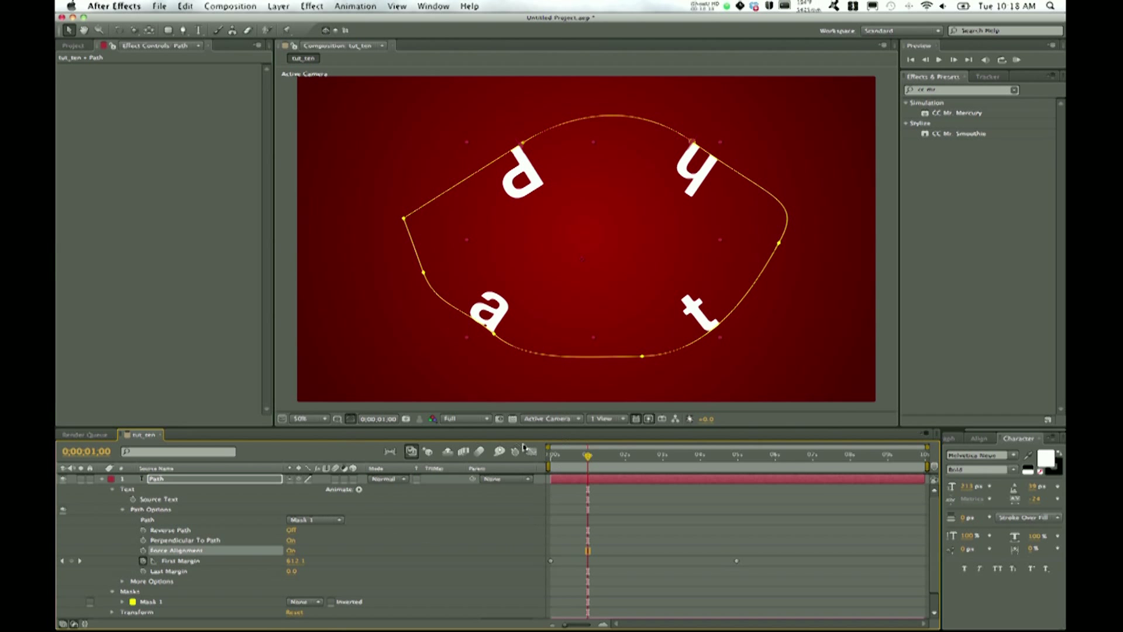
click(292, 550)
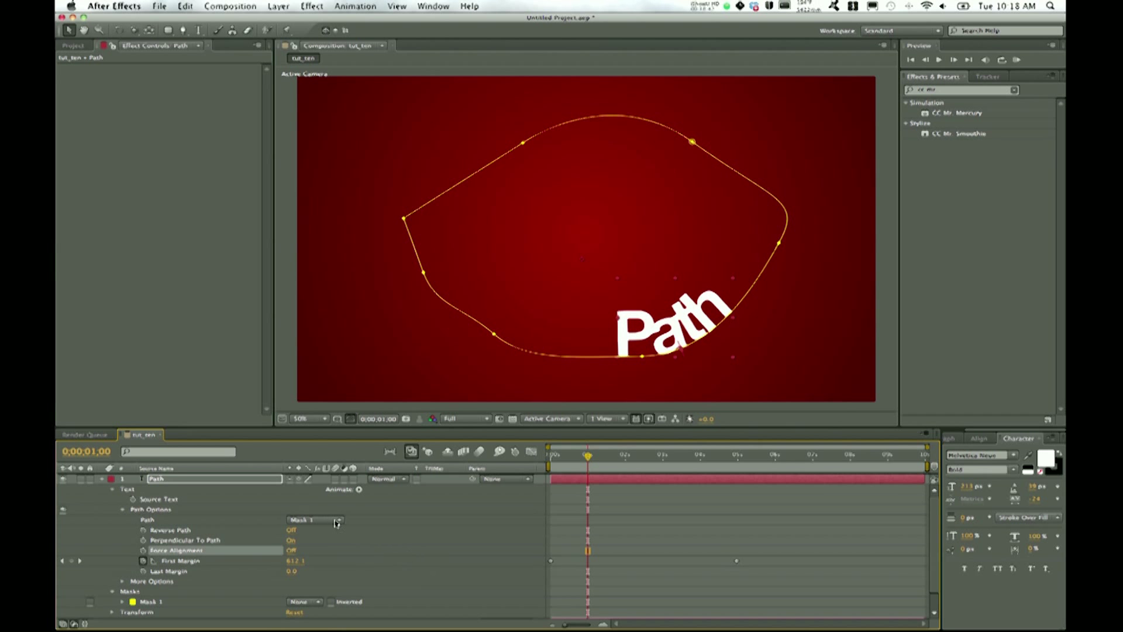
mouse_move(321, 564)
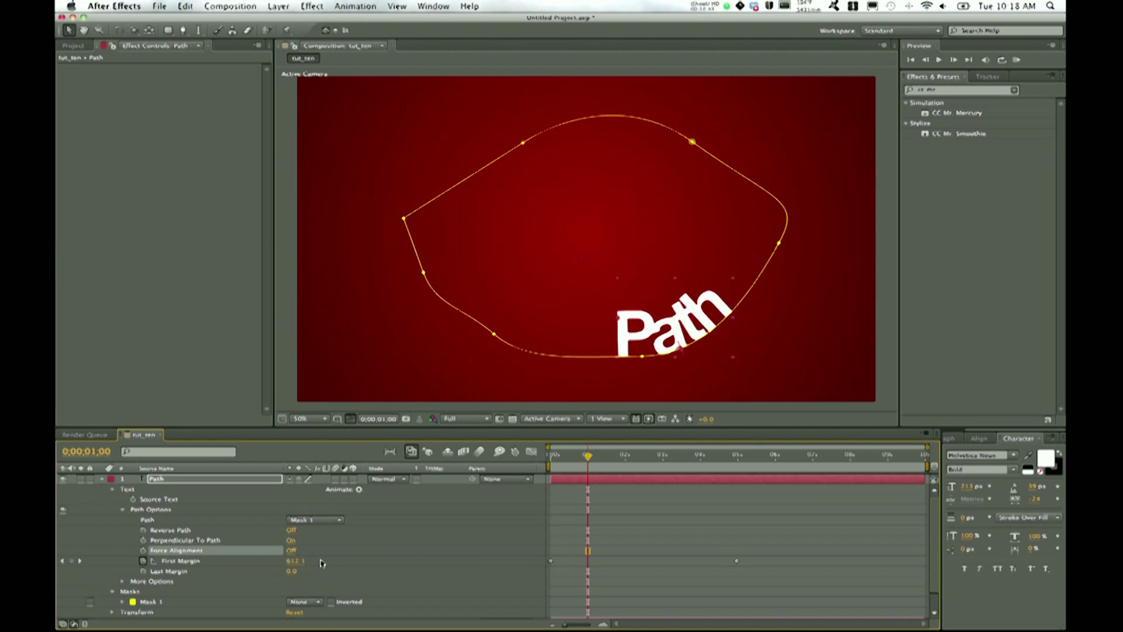